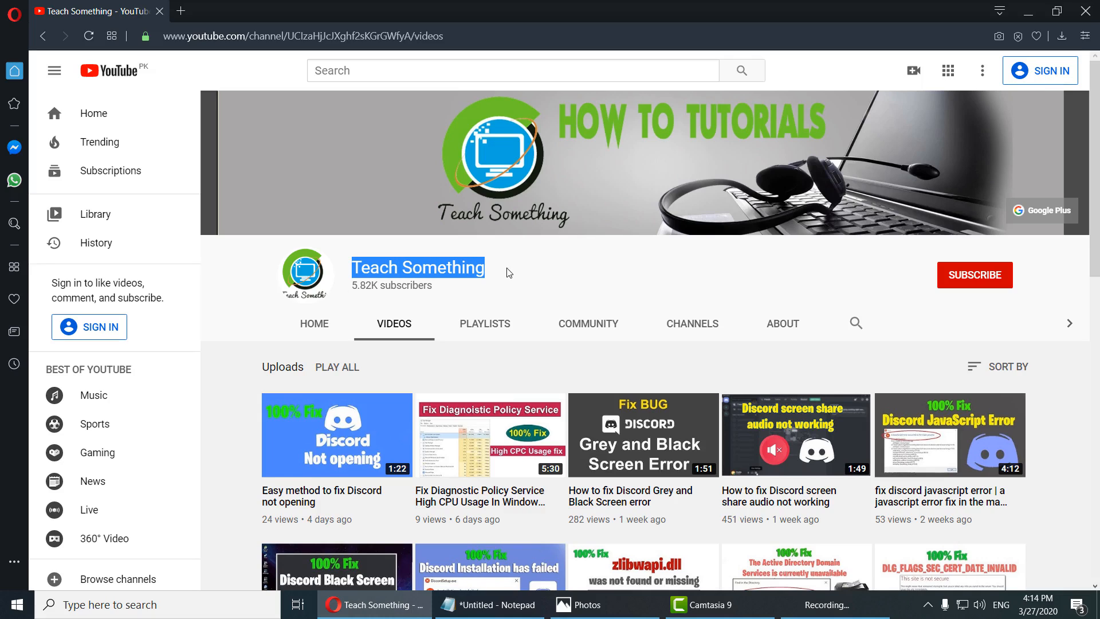
# Deselect the channel name and bring up the League of Legends login-error screenshot in Photos
pyautogui.click(597, 269)
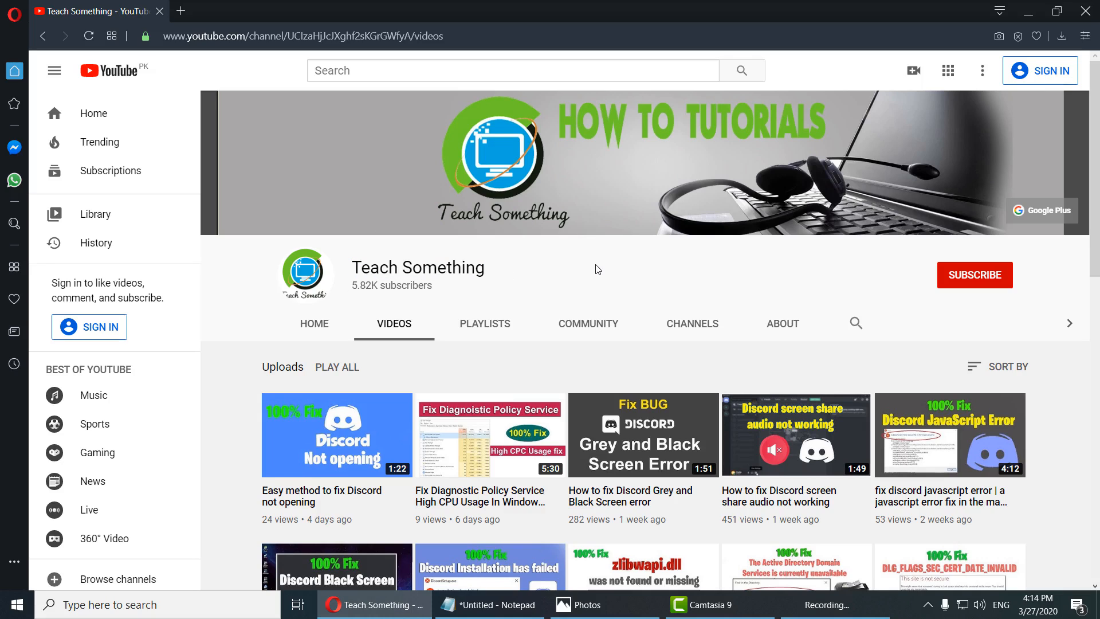
pyautogui.click(585, 603)
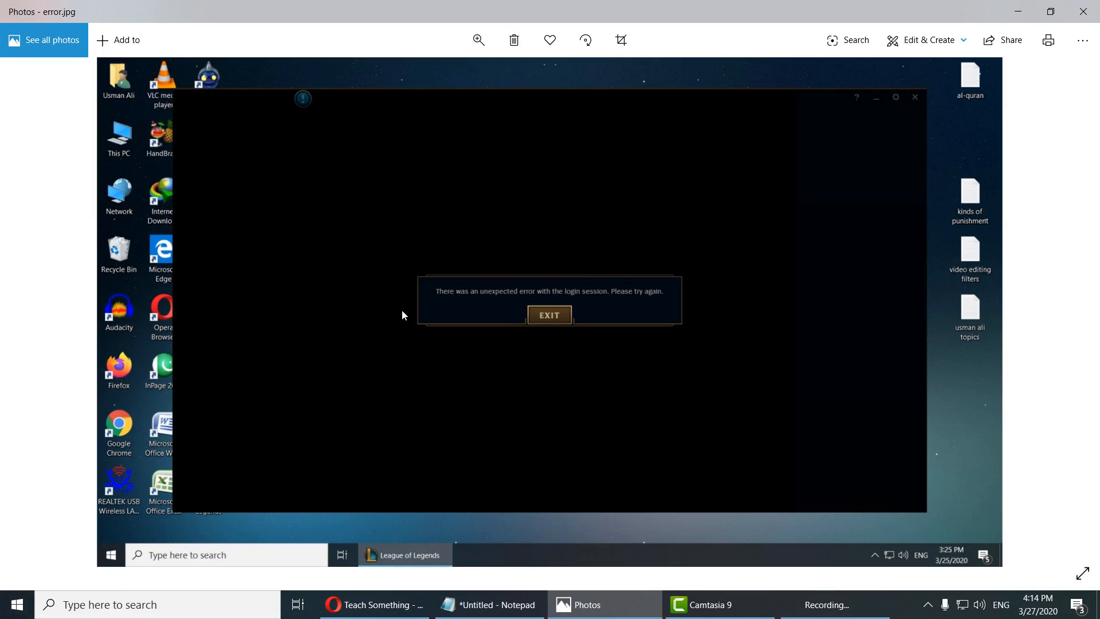
pyautogui.moveTo(449, 313)
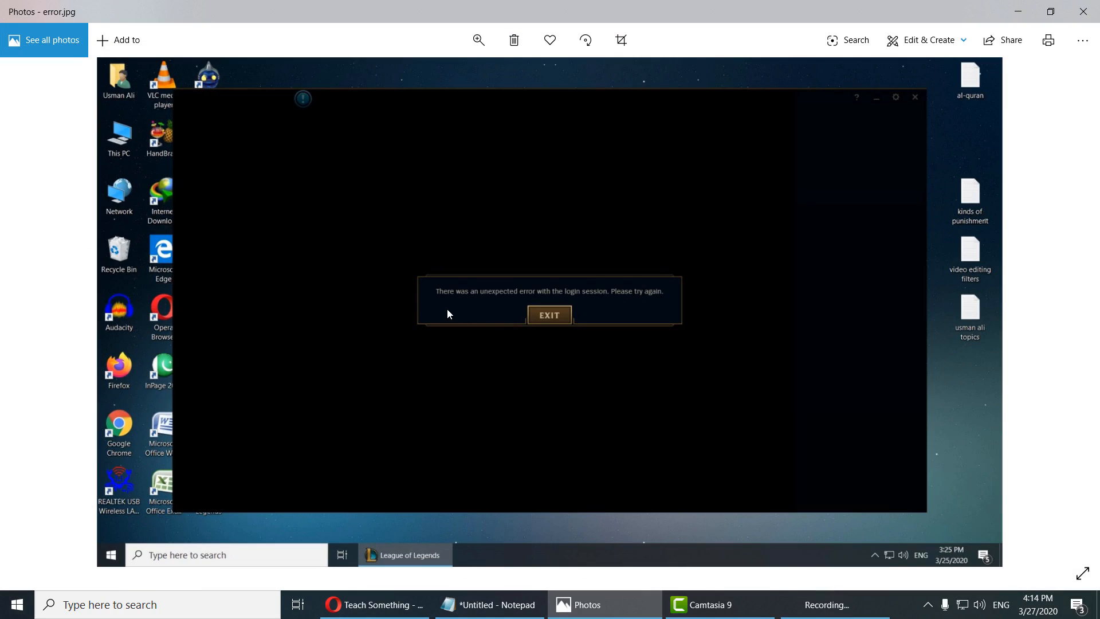
pyautogui.moveTo(515, 302)
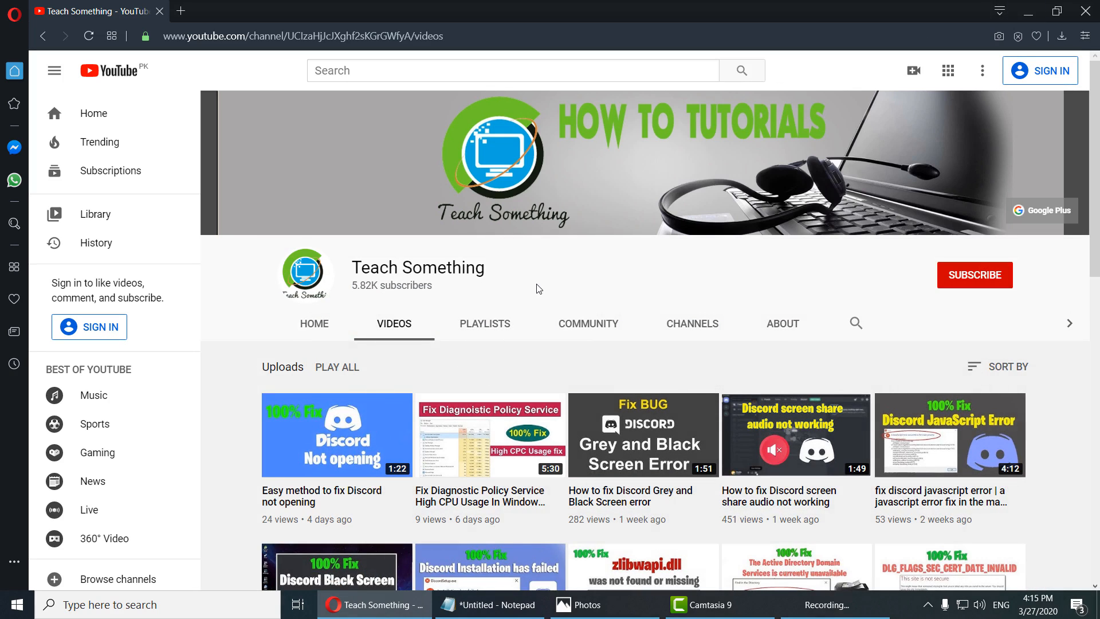
pyautogui.moveTo(593, 281)
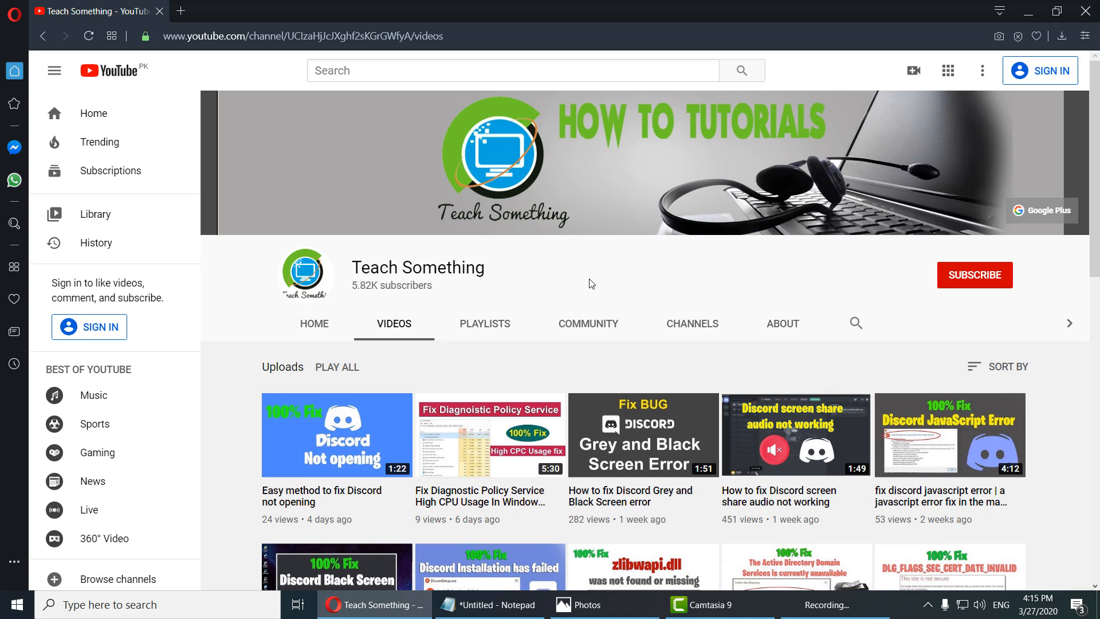
pyautogui.moveTo(974, 293)
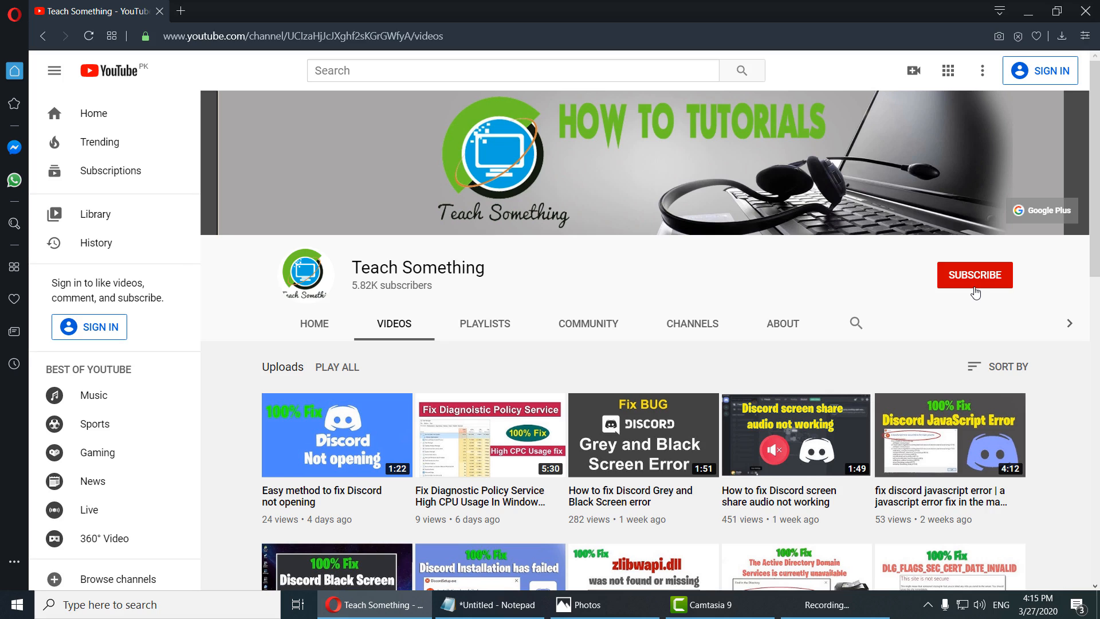
pyautogui.moveTo(608, 269)
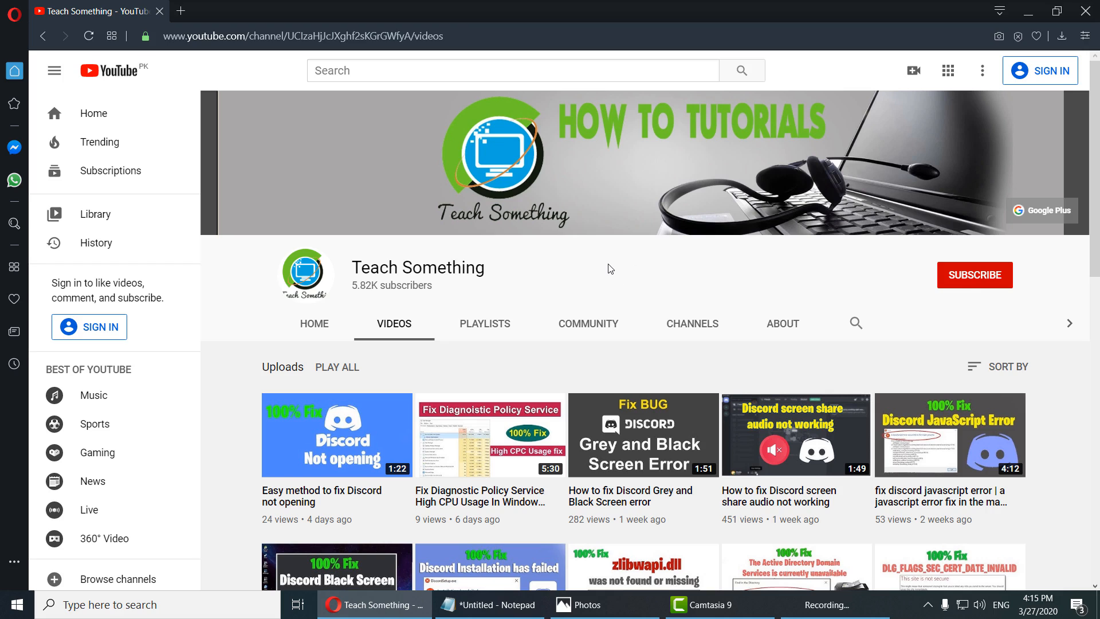
pyautogui.moveTo(914, 609)
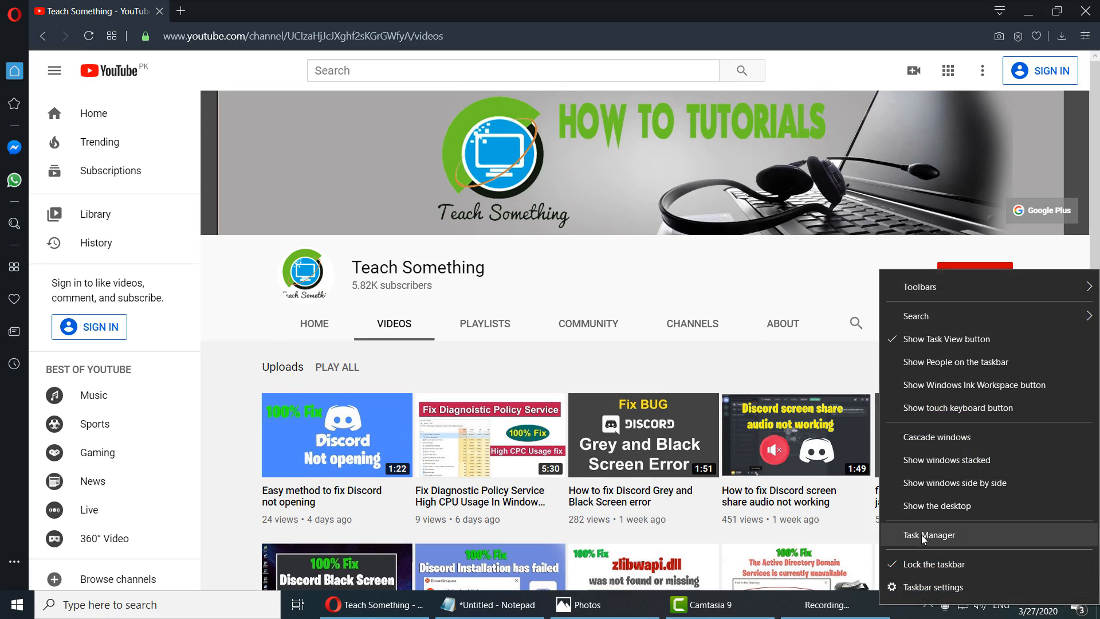
pyautogui.click(927, 534)
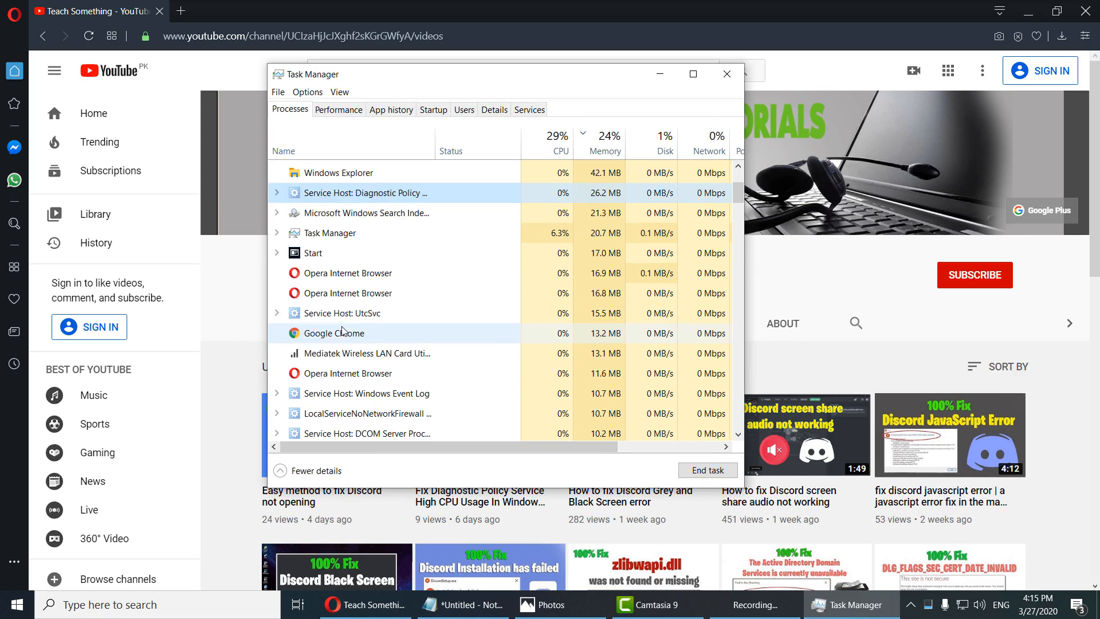
pyautogui.scroll(-3)
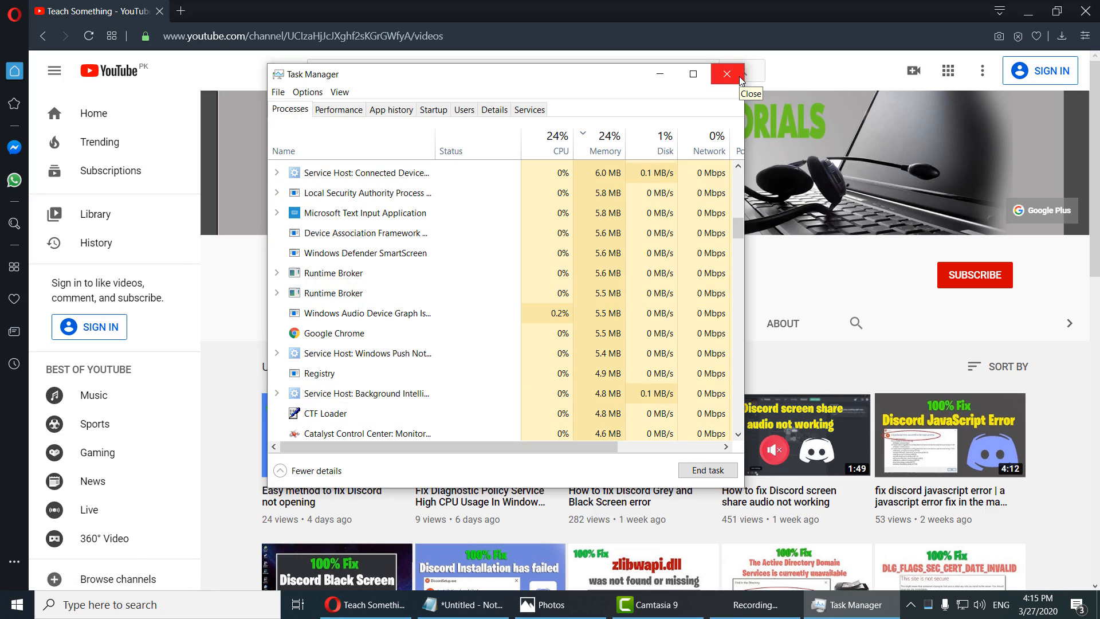
pyautogui.click(726, 74)
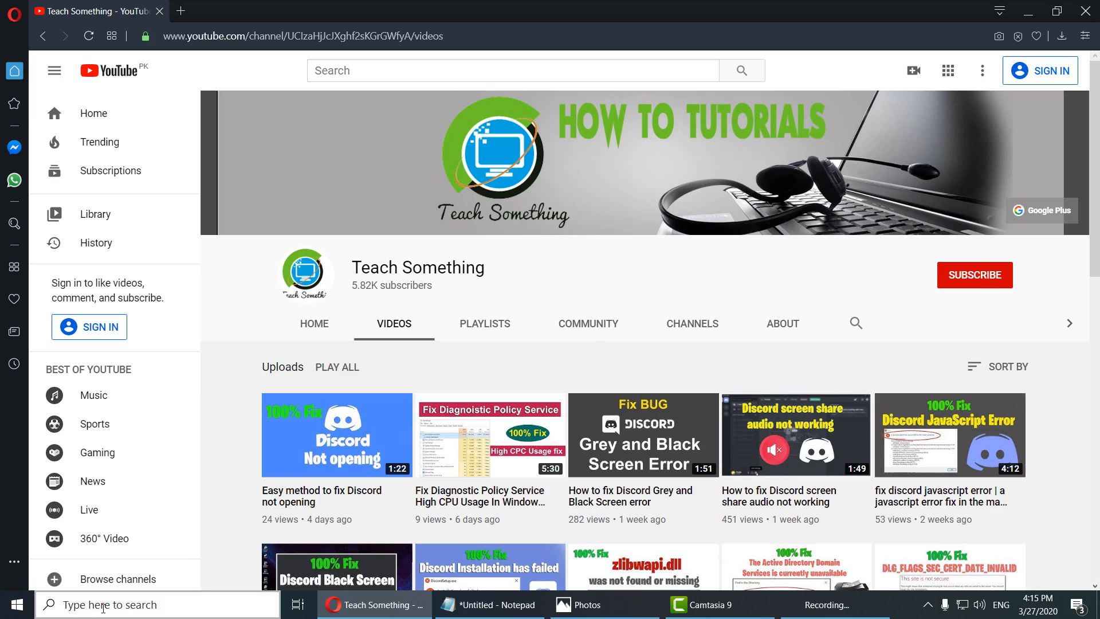
# Launch Control Panel via search and go to Network and Internet, then Network and Sharing Center
pyautogui.write('control panel')
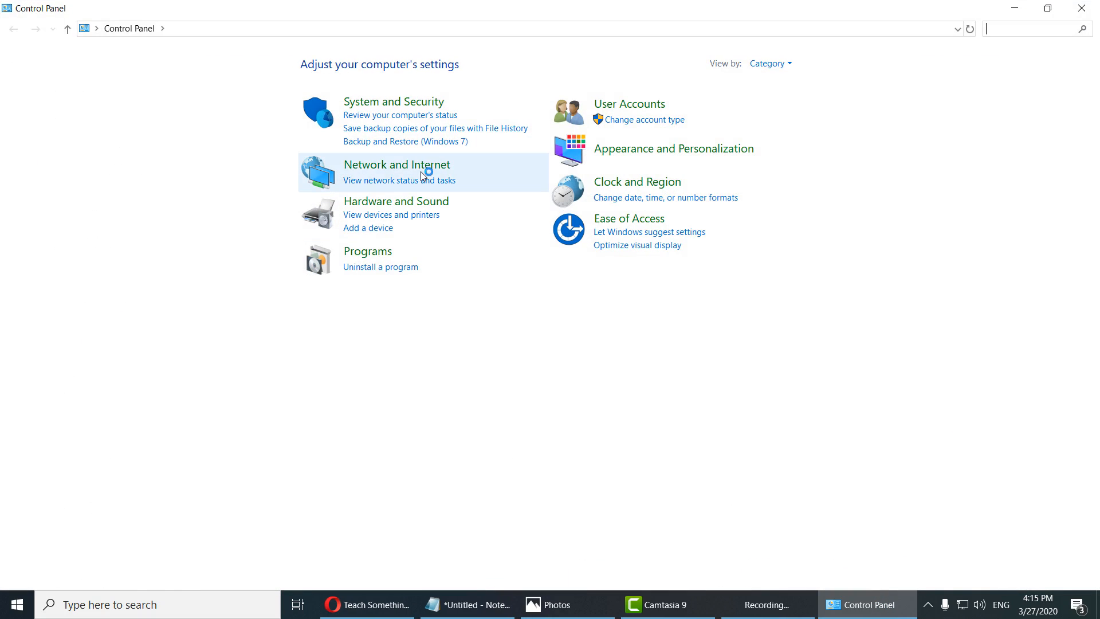
pyautogui.moveTo(396, 165)
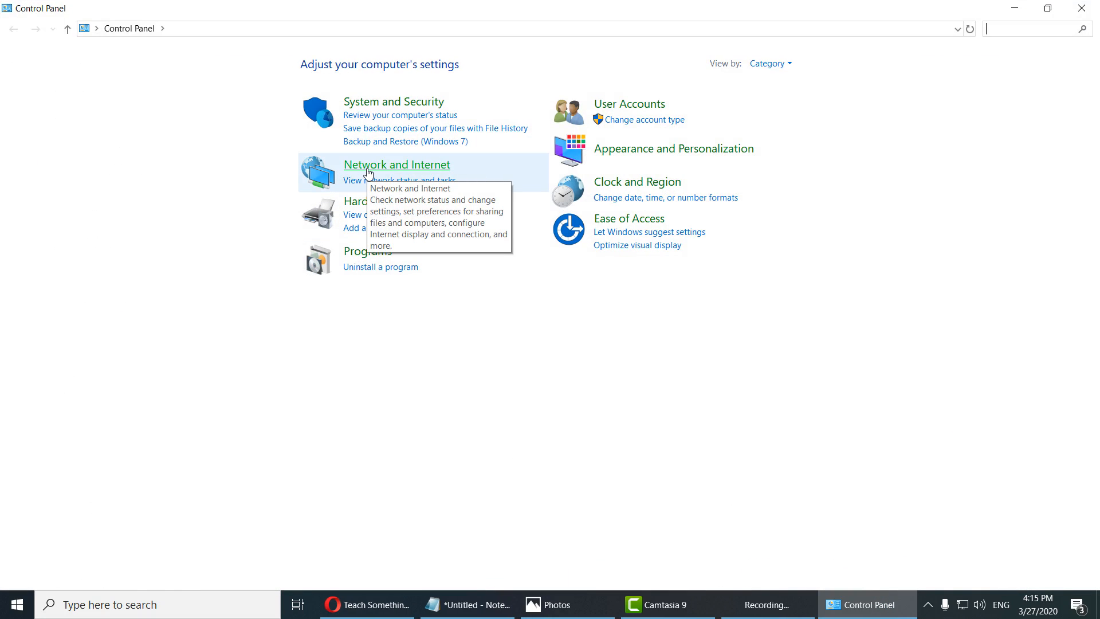
pyautogui.click(397, 164)
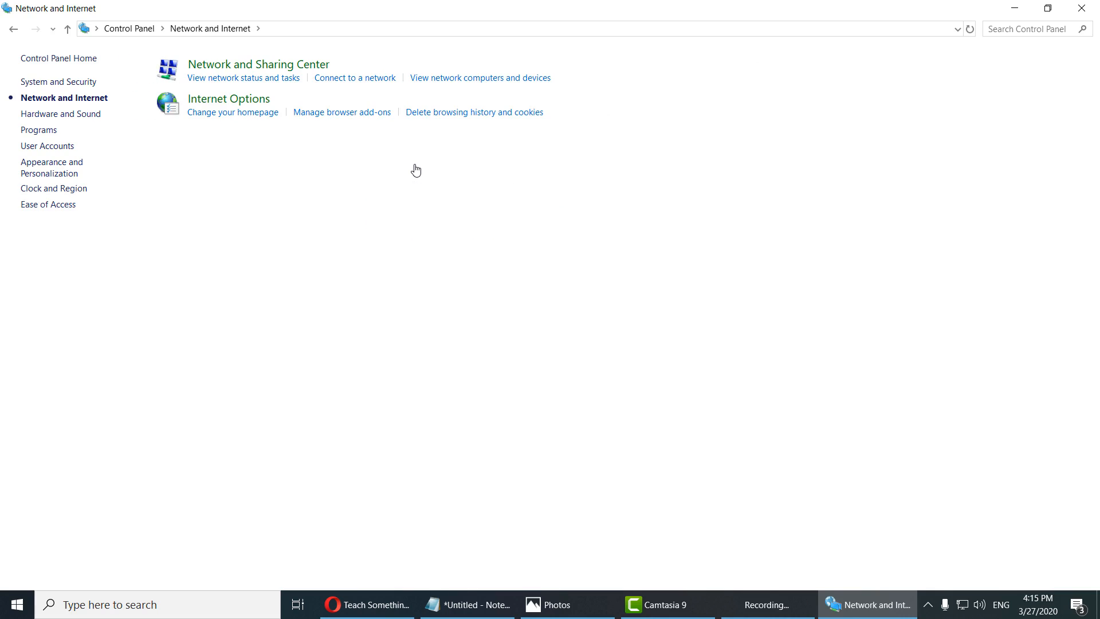
pyautogui.moveTo(272, 69)
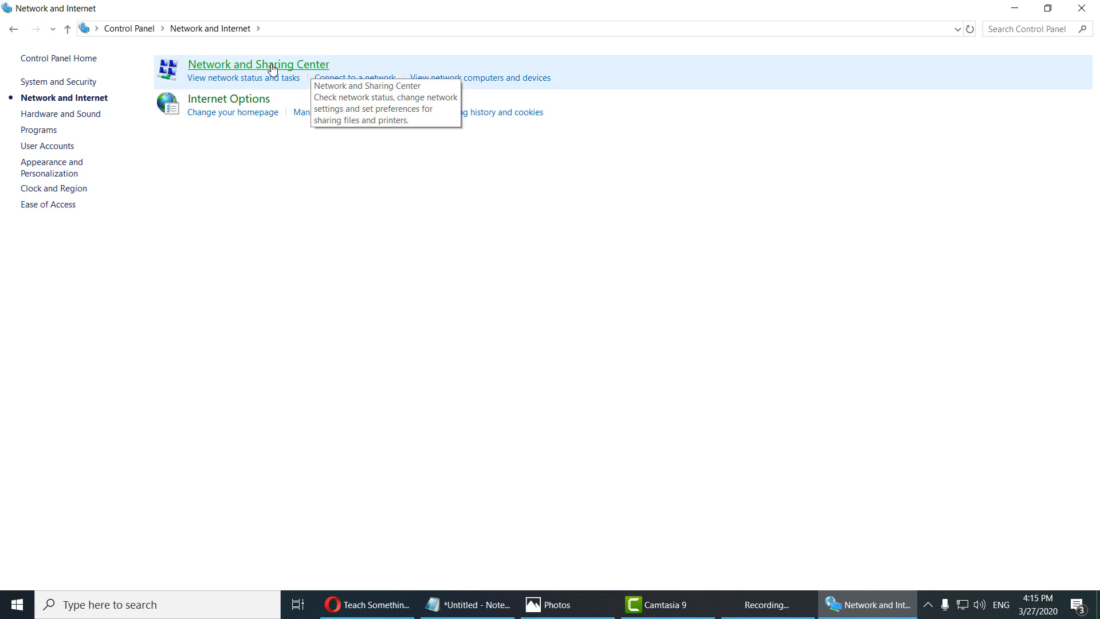
pyautogui.click(259, 64)
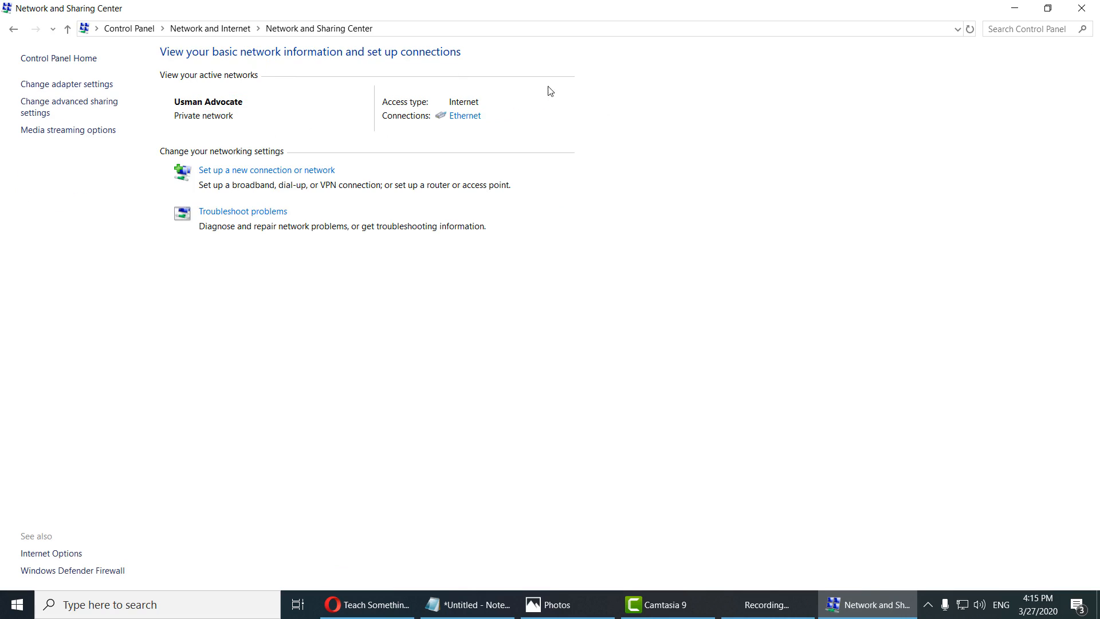
pyautogui.moveTo(465, 115)
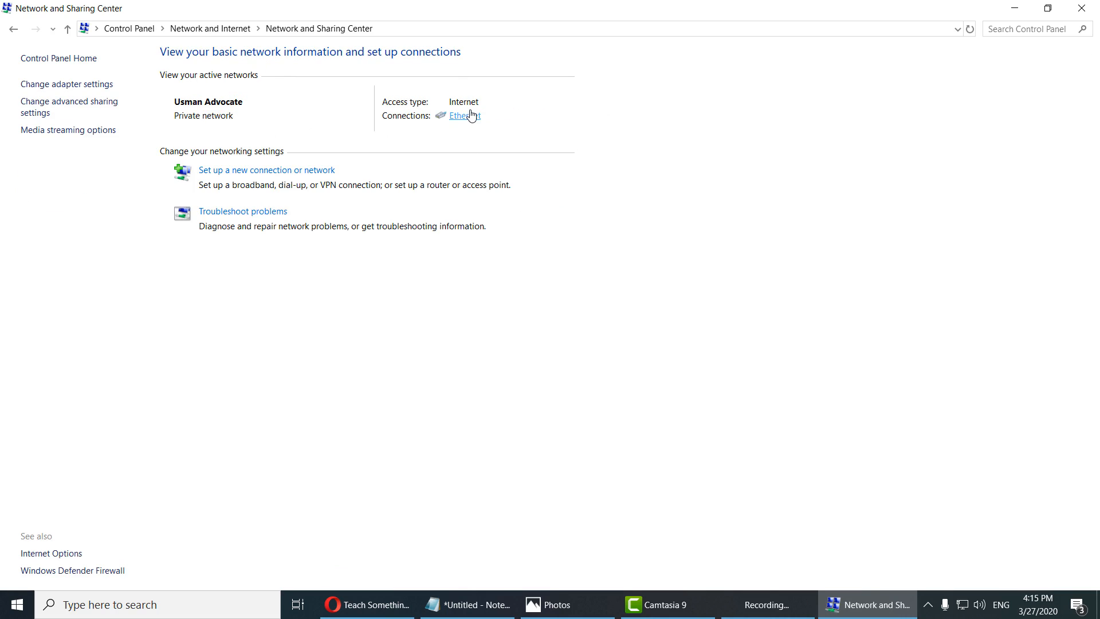
pyautogui.moveTo(389, 103)
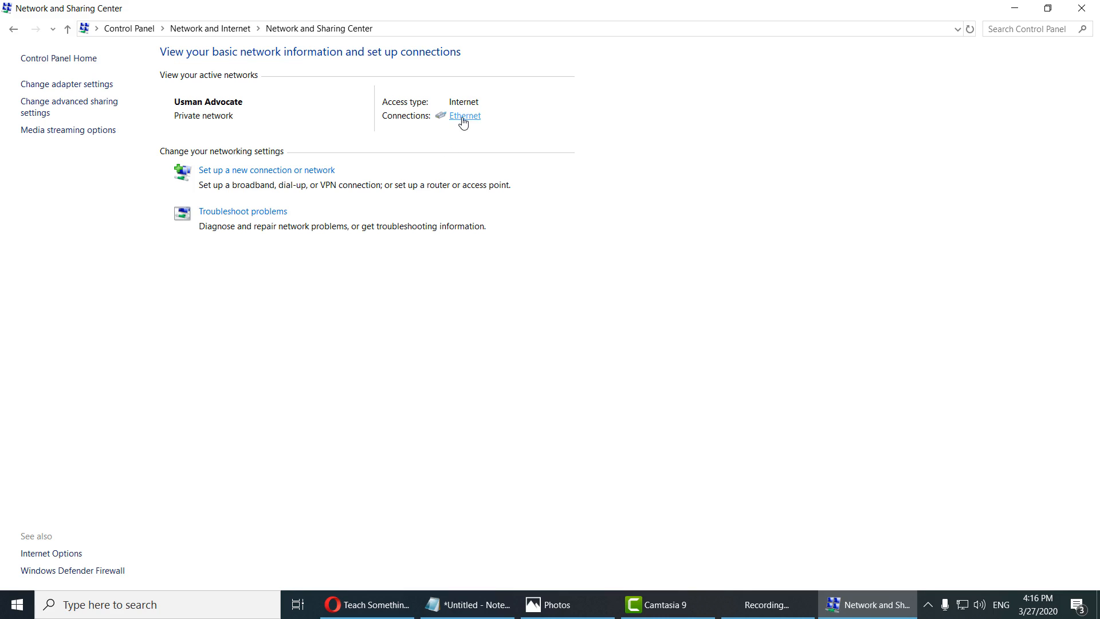
# From the Ethernet status, open its Properties and the TCP/IPv4 settings dialog
pyautogui.click(463, 116)
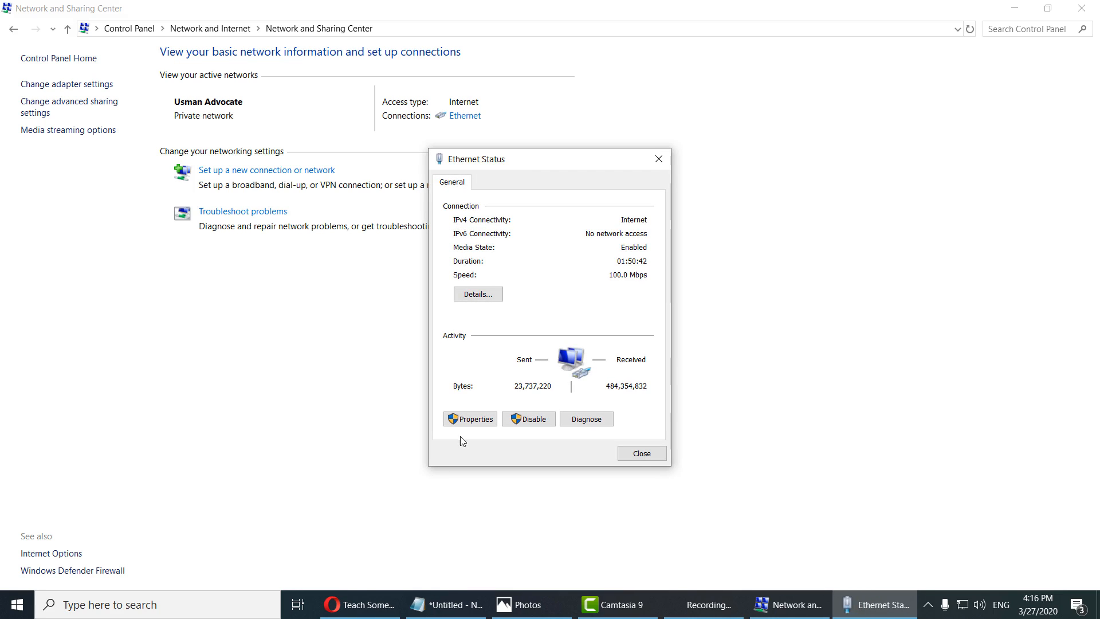
pyautogui.click(470, 419)
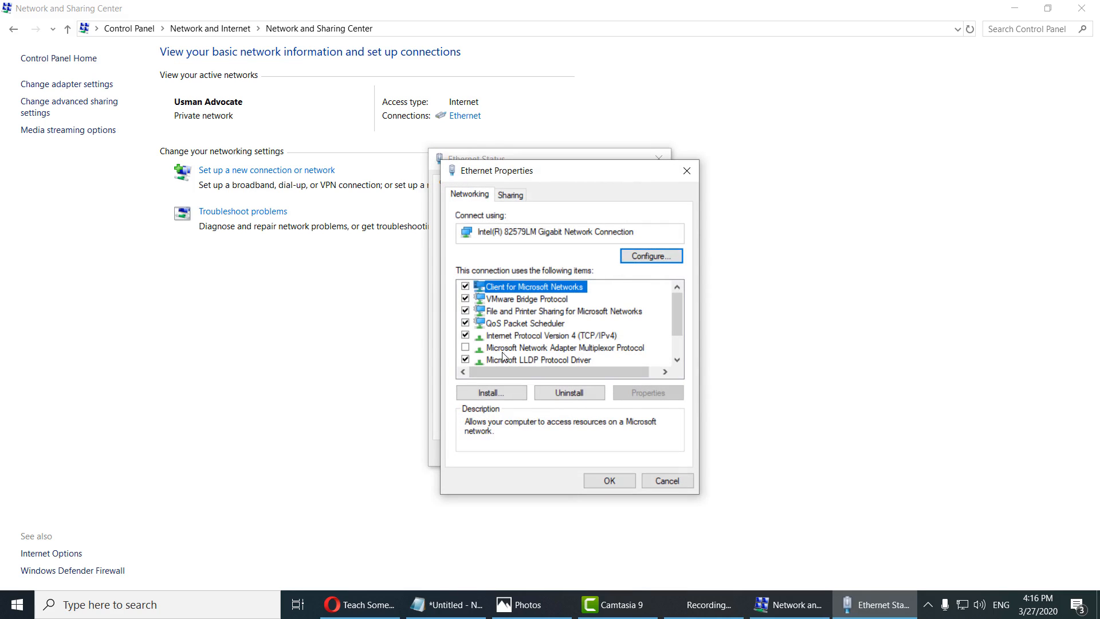
pyautogui.click(549, 335)
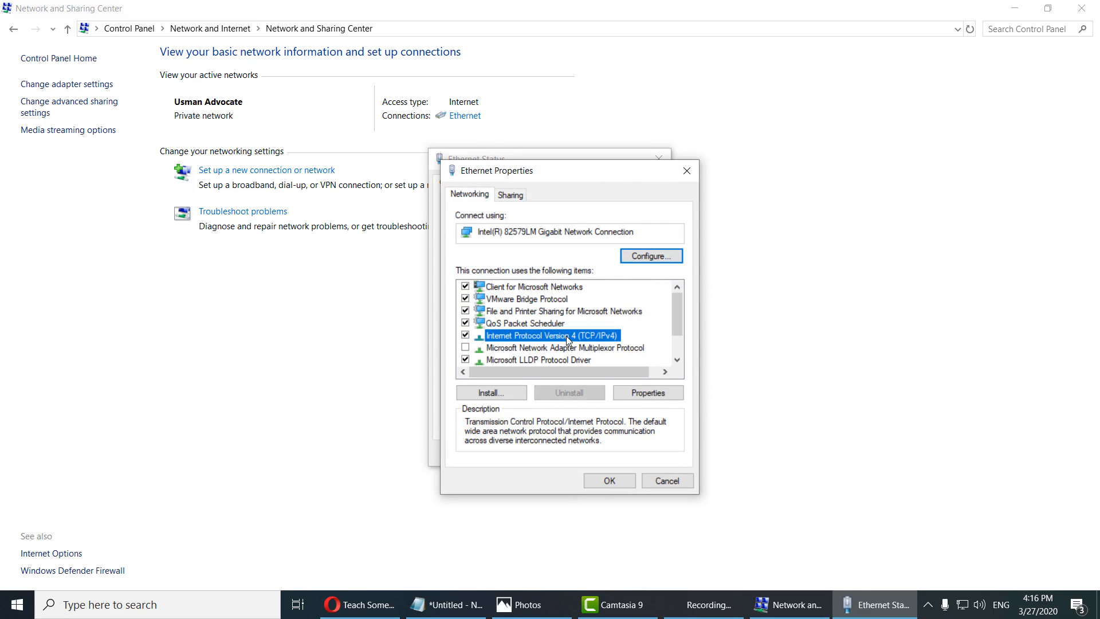
pyautogui.moveTo(600, 352)
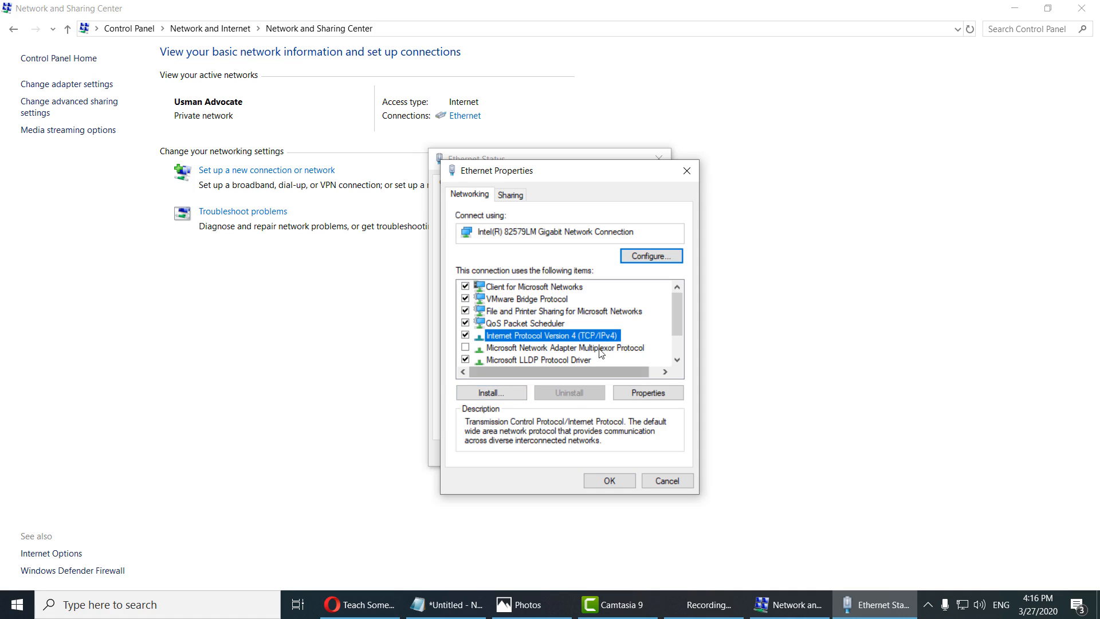
pyautogui.click(646, 392)
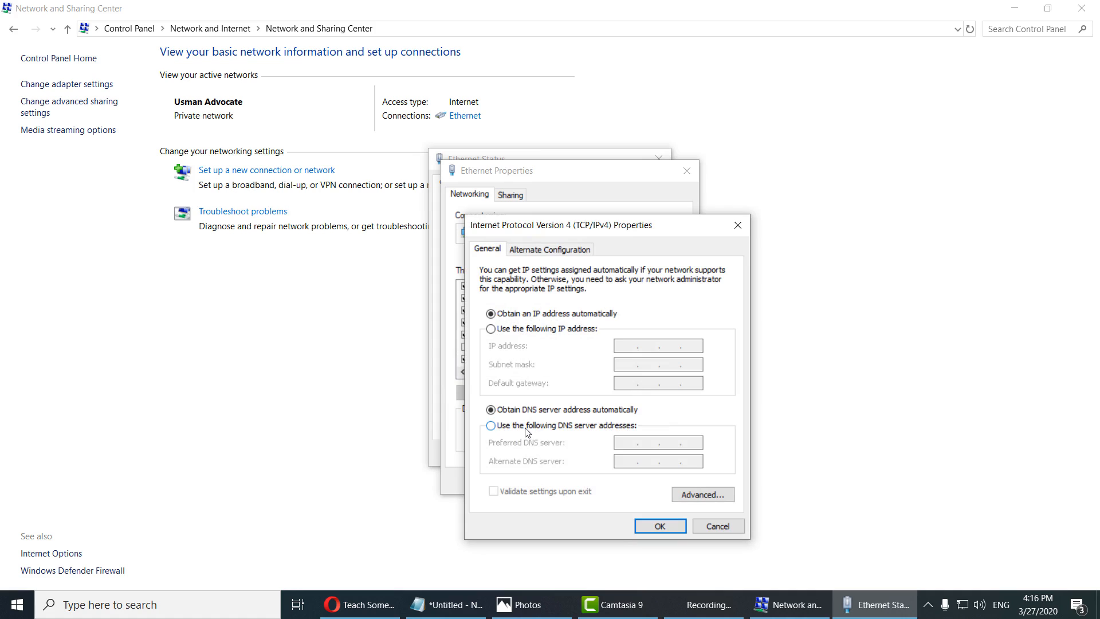
# Use manual DNS addresses 8.8.8.8 and 8.8.4.4, confirm, and close Ethernet properties
pyautogui.click(490, 425)
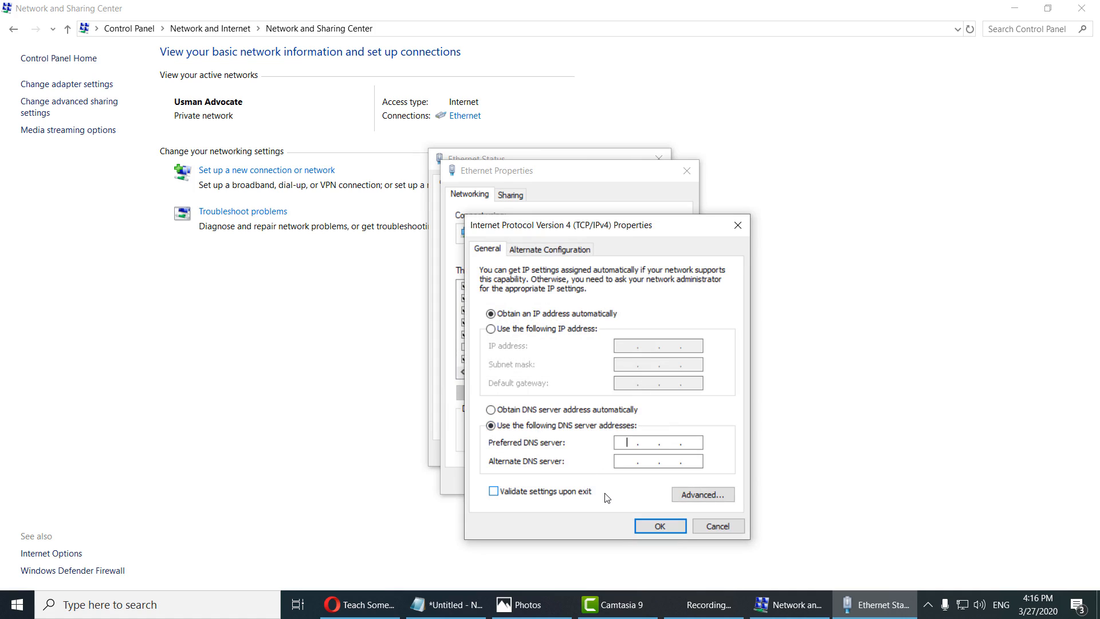
pyautogui.write('8.8.')
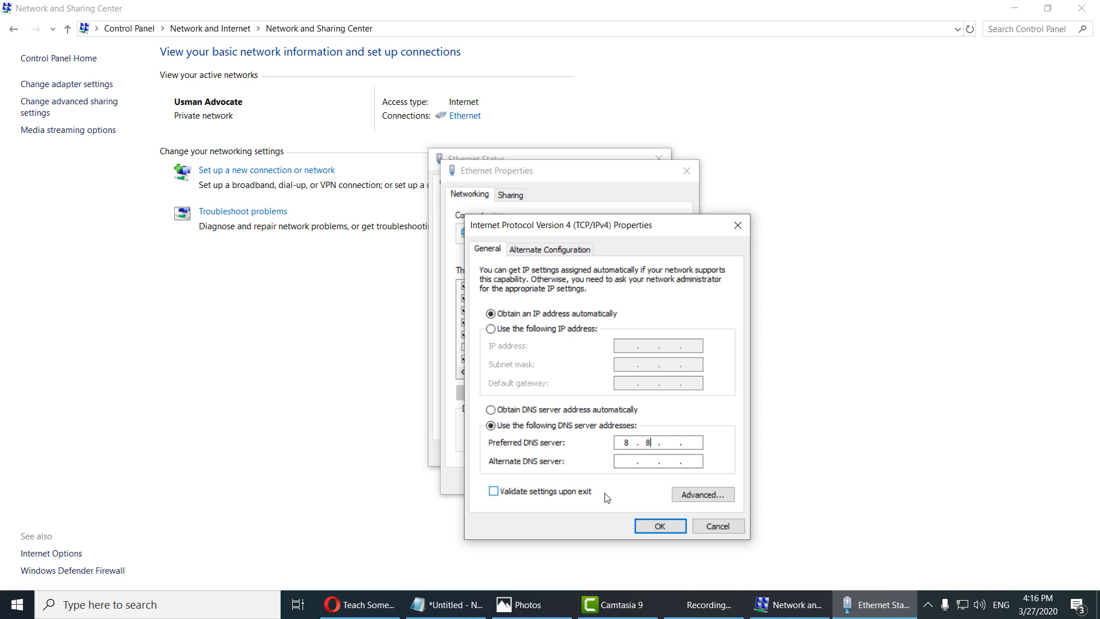
pyautogui.write('.8.8')
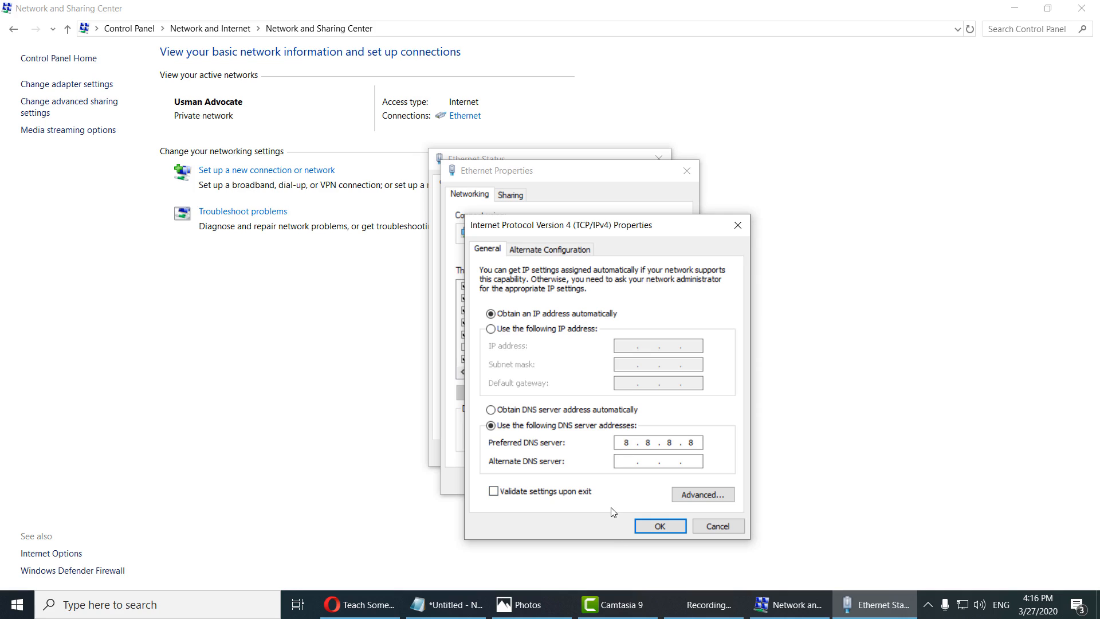
pyautogui.write('8.8.4.4')
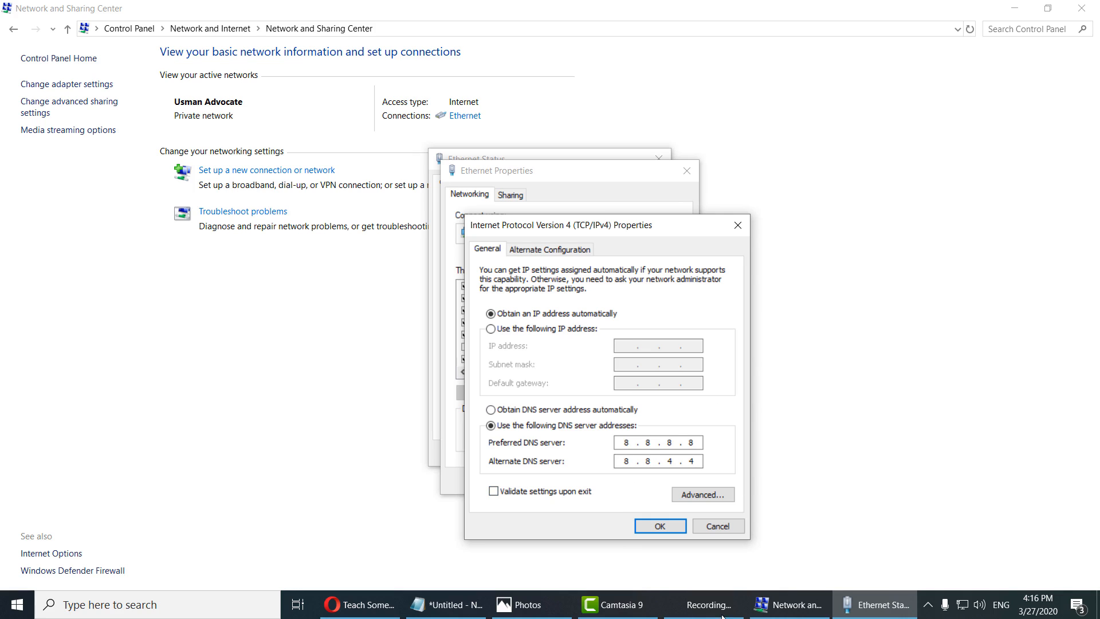
pyautogui.click(658, 526)
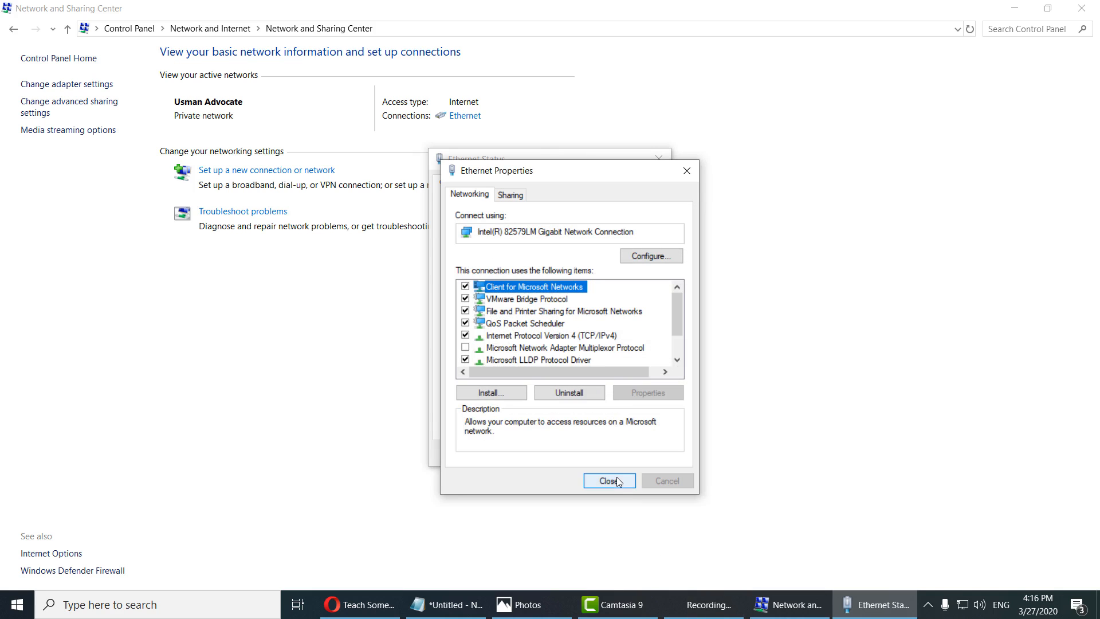
pyautogui.click(607, 480)
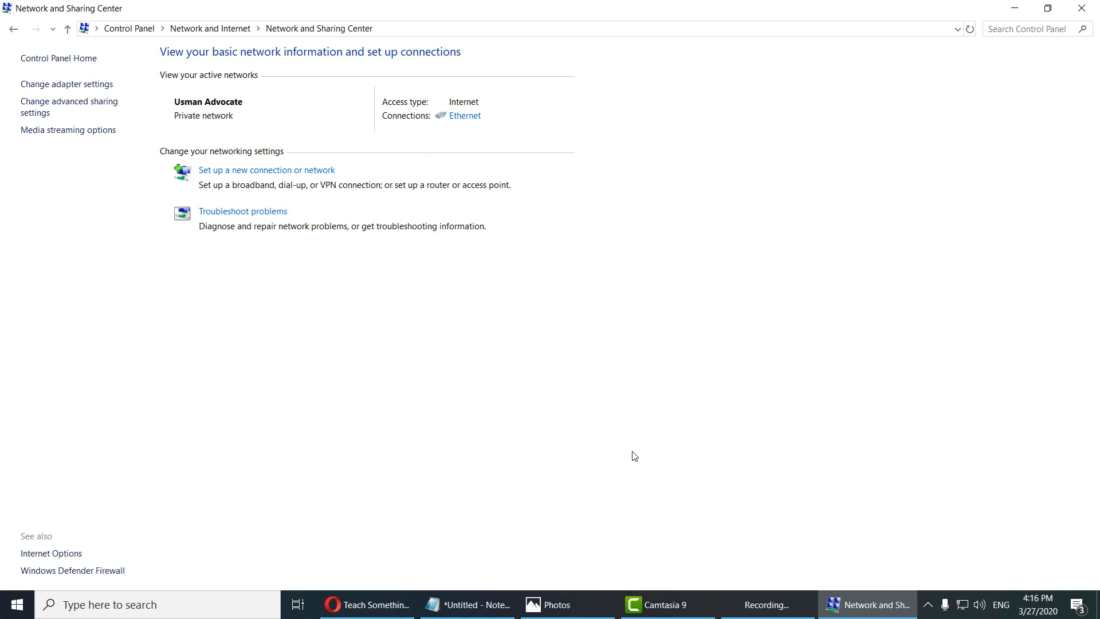
pyautogui.moveTo(628, 416)
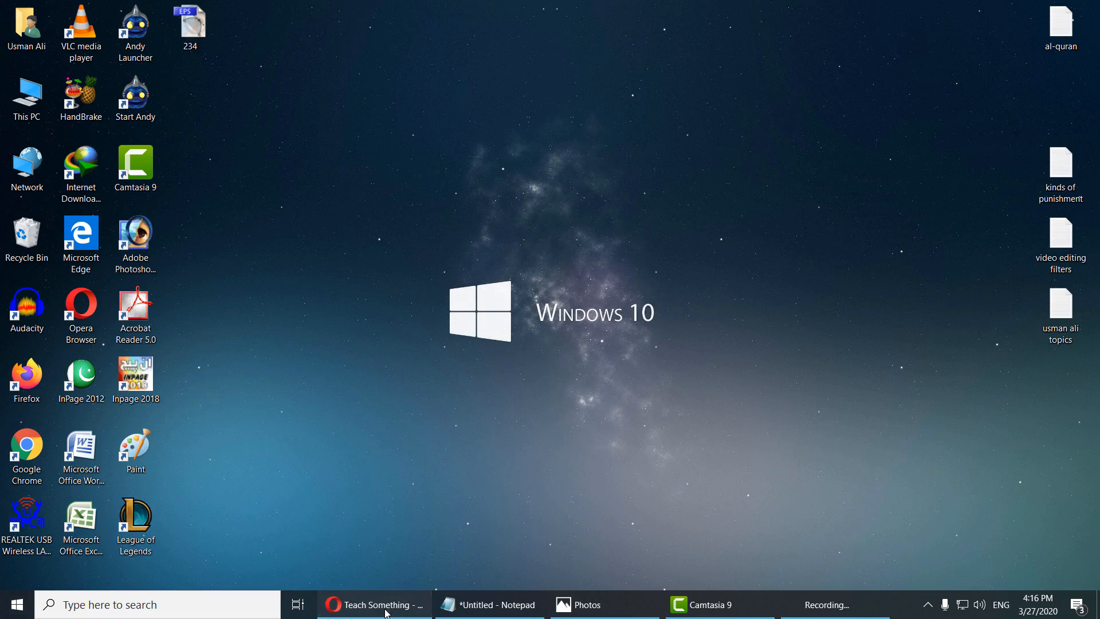
# Restore the Teach Something YouTube channel page in Opera from the taskbar
pyautogui.click(375, 604)
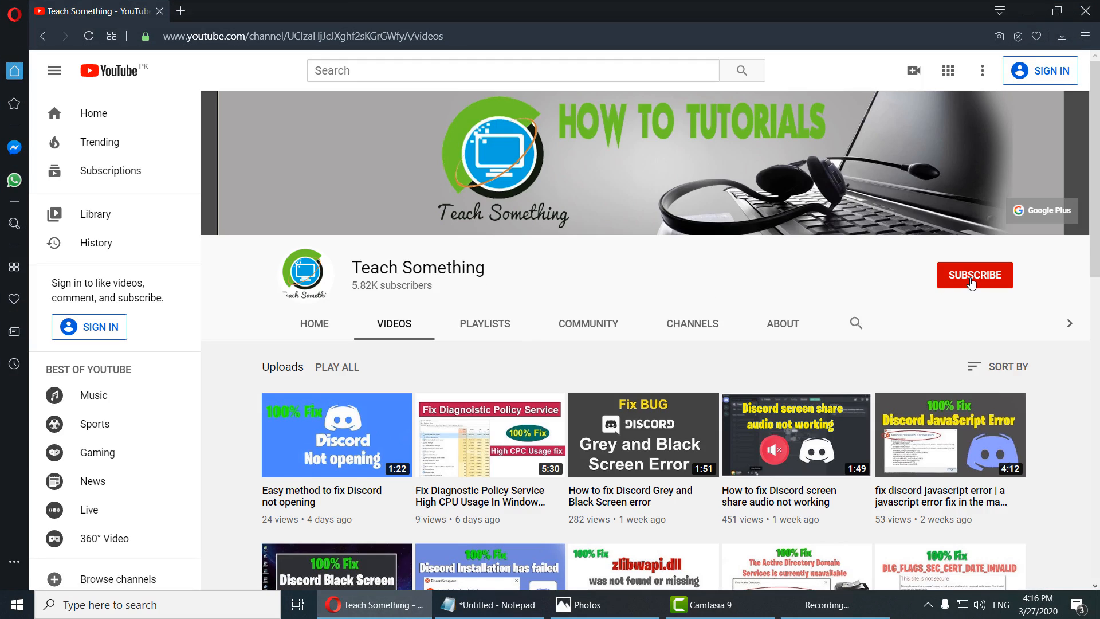